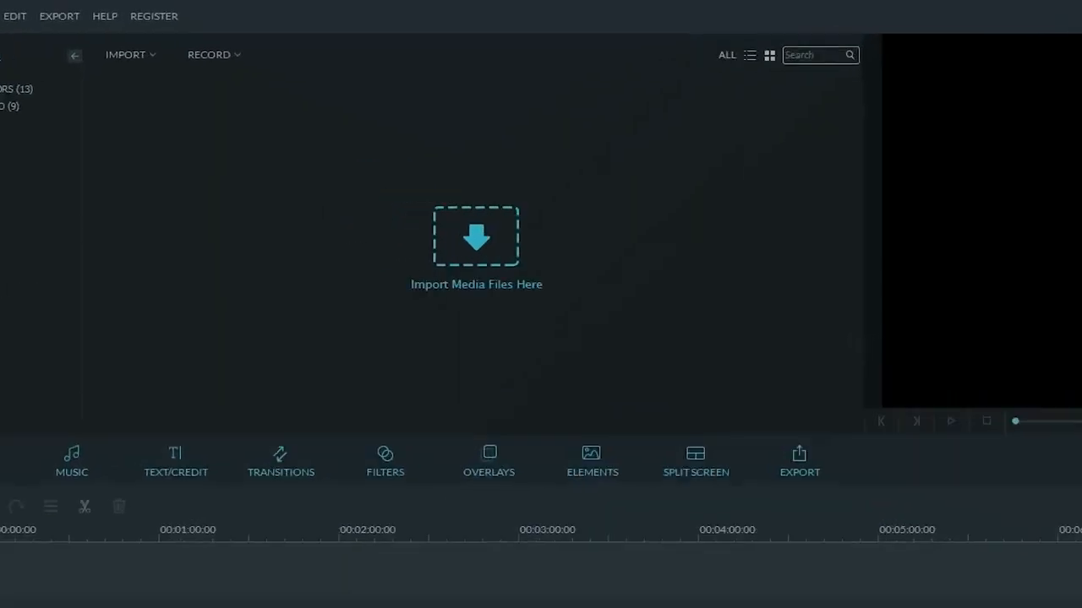
# - Import the elephant clip 187A6594 into the media library and add it to the project
pyautogui.click(477, 236)
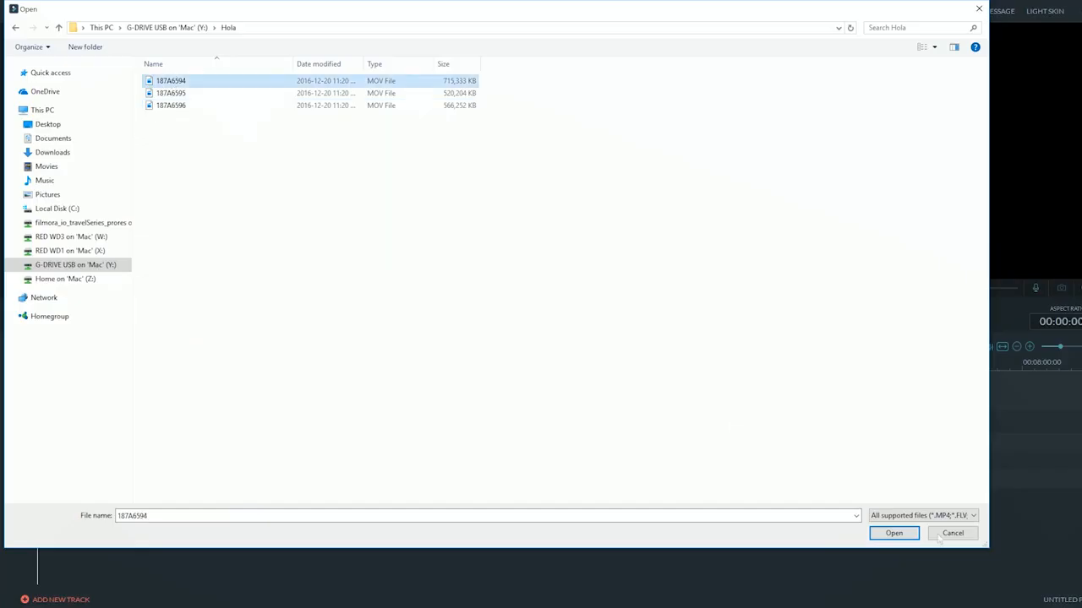
pyautogui.click(894, 534)
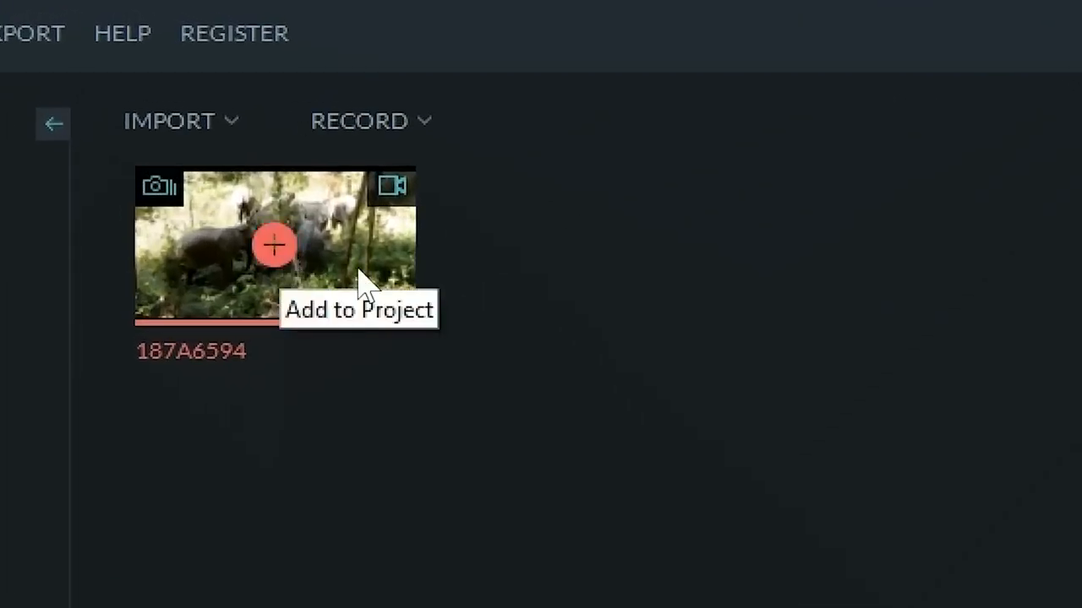
pyautogui.click(273, 245)
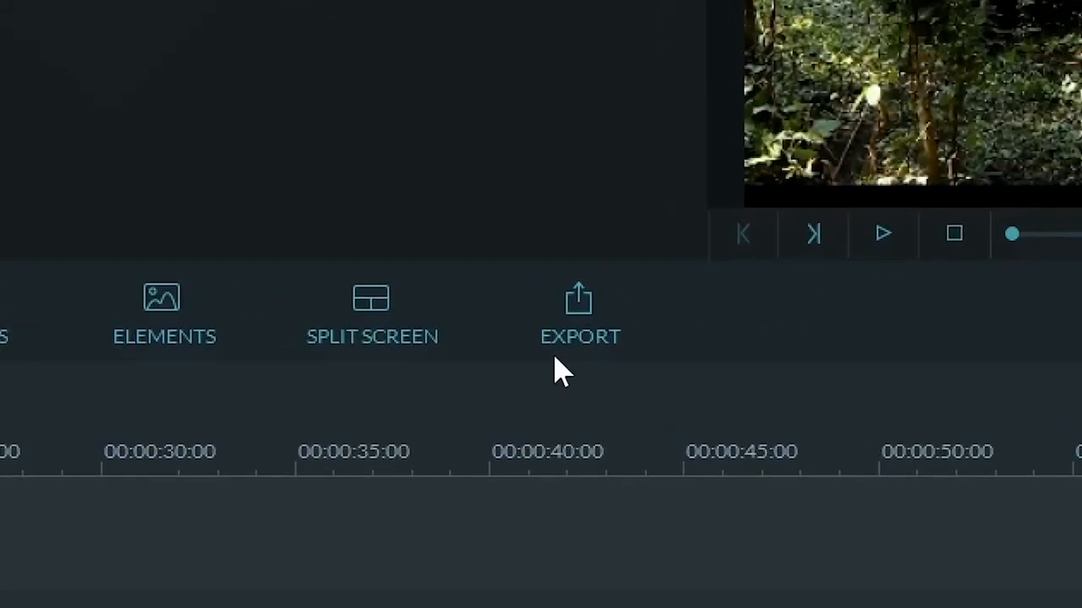
# - Start an export and pick MP4 as the output format
pyautogui.click(580, 309)
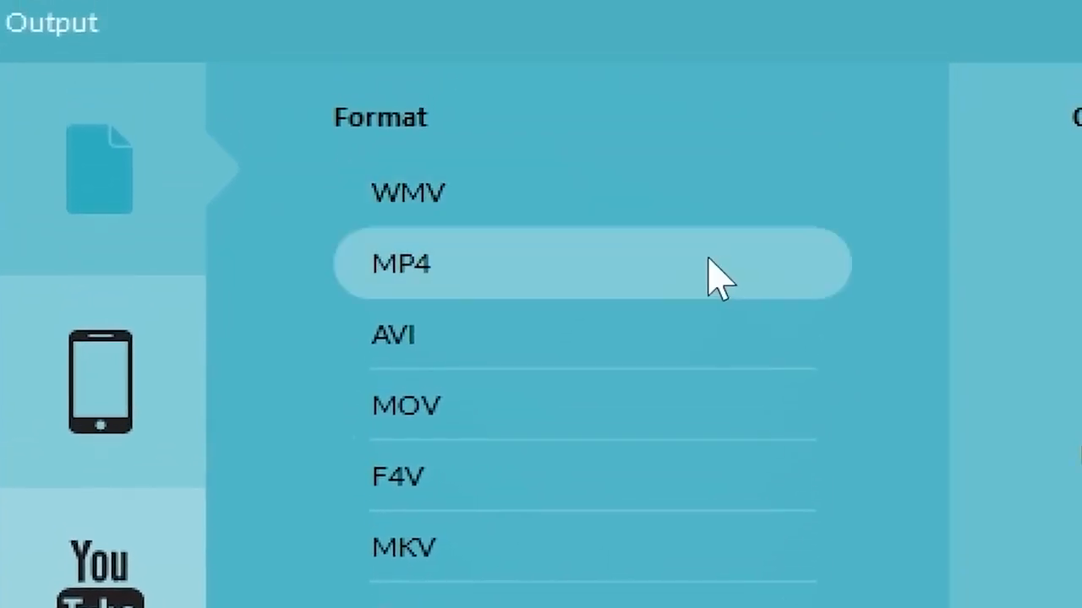
pyautogui.click(924, 188)
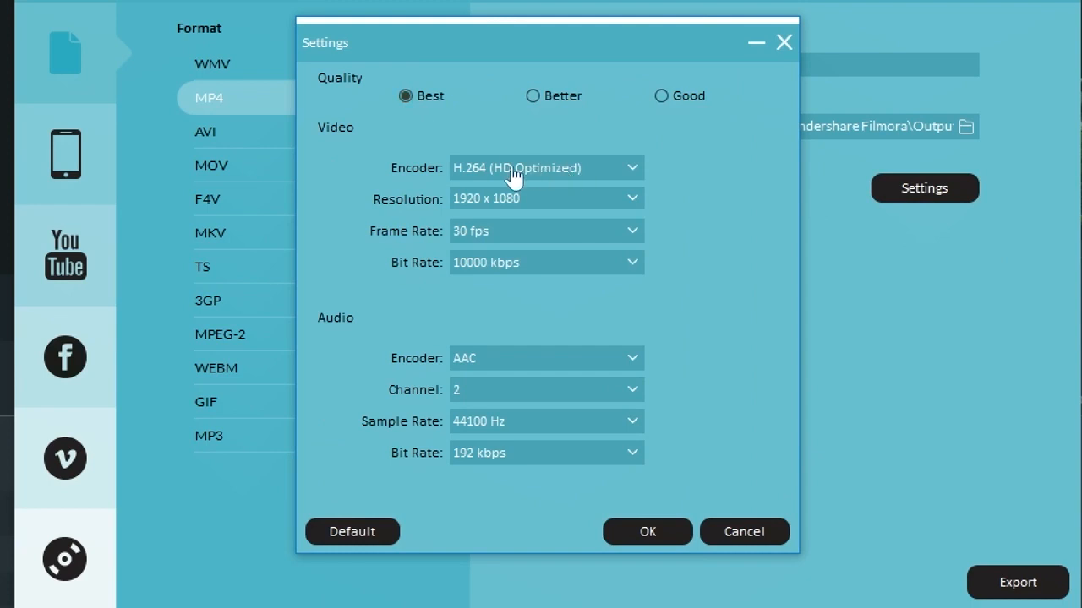
pyautogui.moveTo(392, 239)
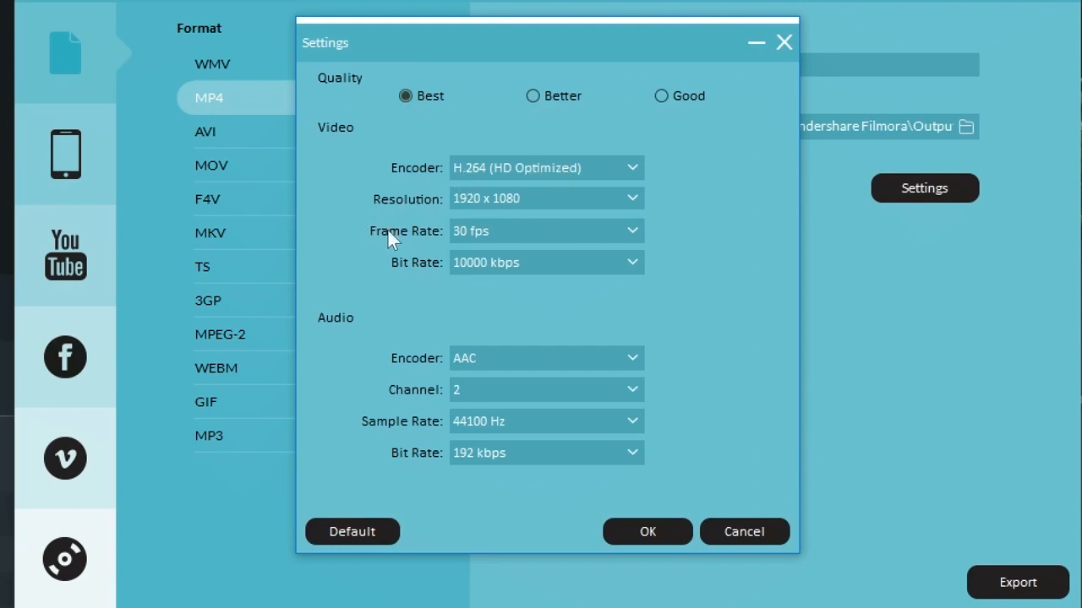
# - Set the export frame rate to 23.97 fps, export, and open Elephants from the Output folder
pyautogui.click(545, 231)
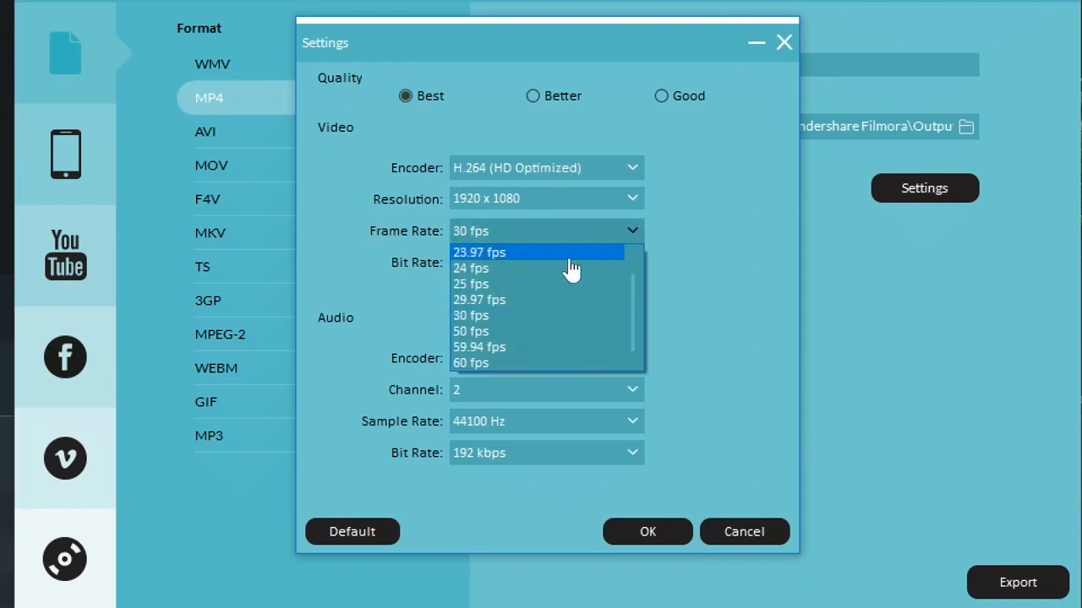
pyautogui.click(479, 252)
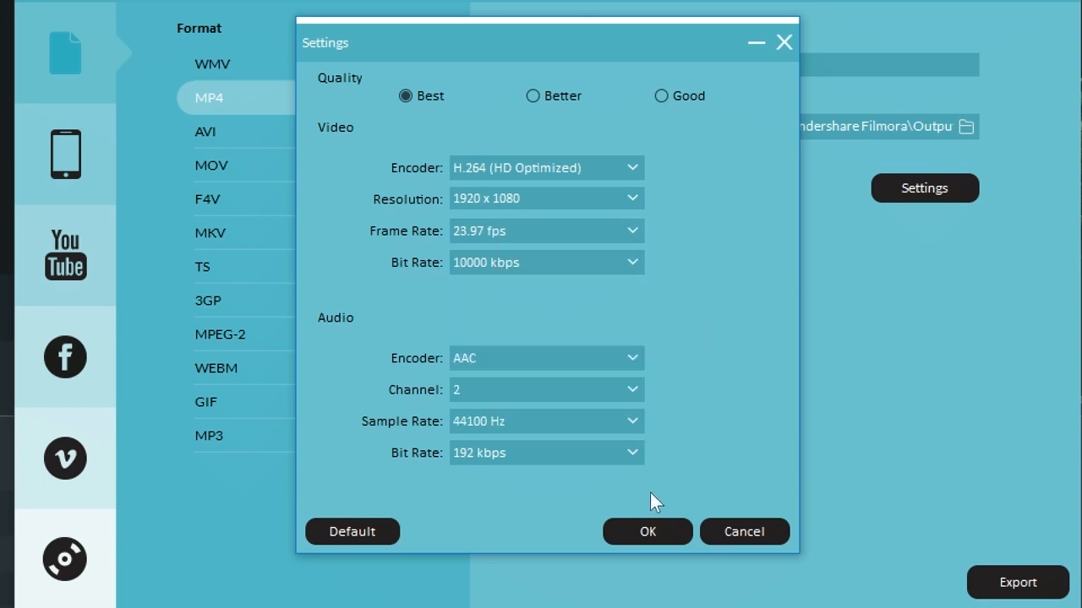
pyautogui.click(646, 532)
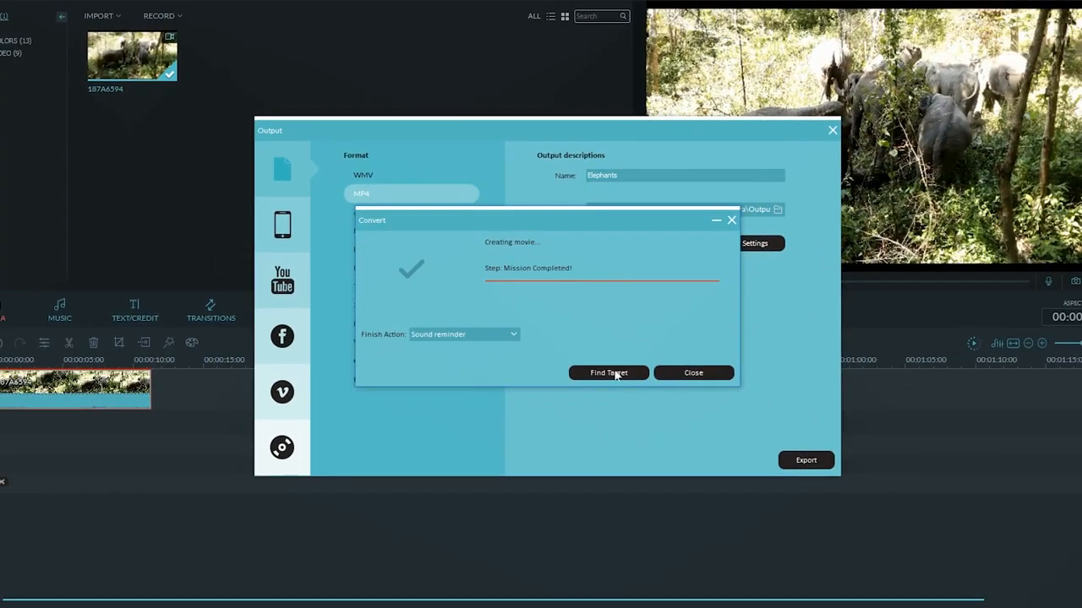
pyautogui.click(608, 372)
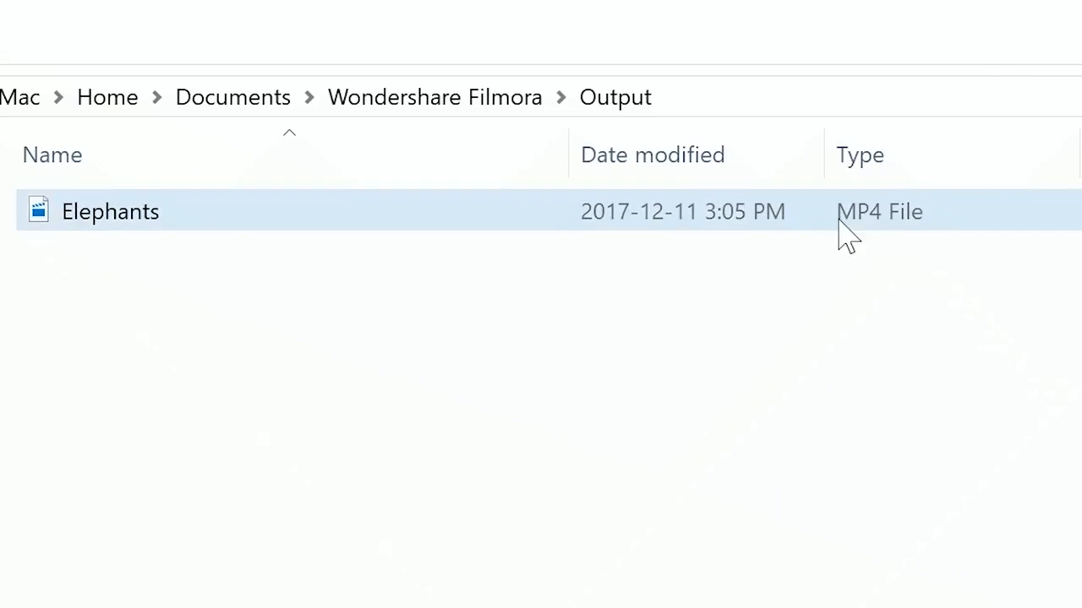
pyautogui.doubleClick(109, 211)
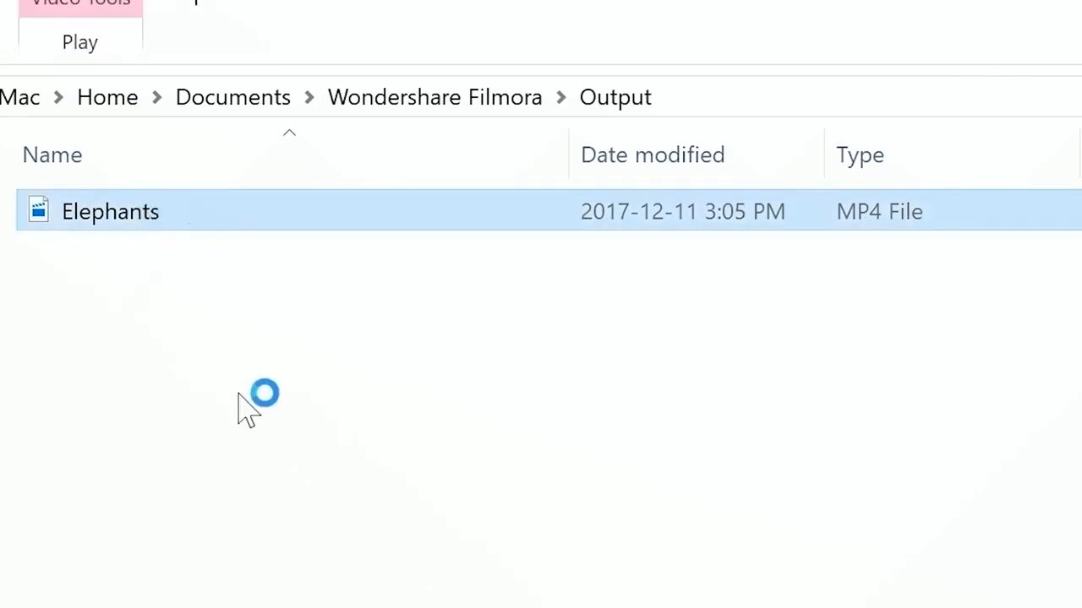